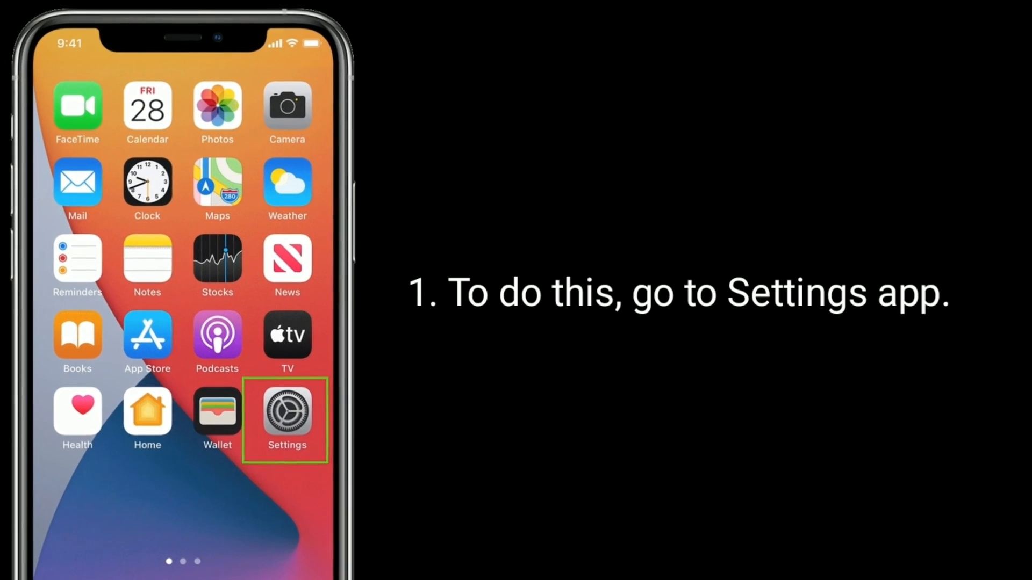
# Launch Settings from the iPhone home screen.
pyautogui.click(285, 408)
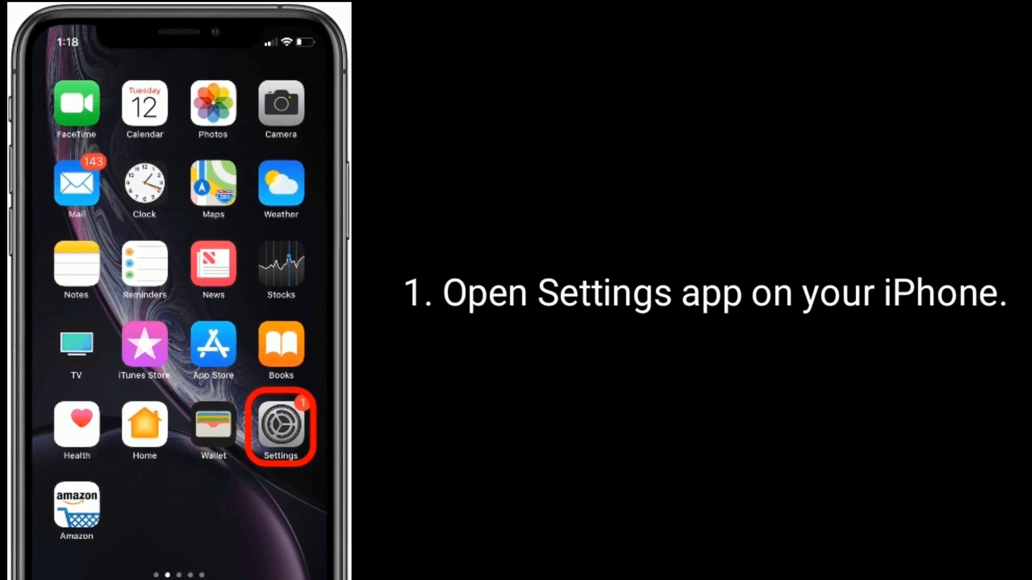
# Reach the Messages notification settings and its Show Previews option via Settings > Notifications.
pyautogui.click(280, 426)
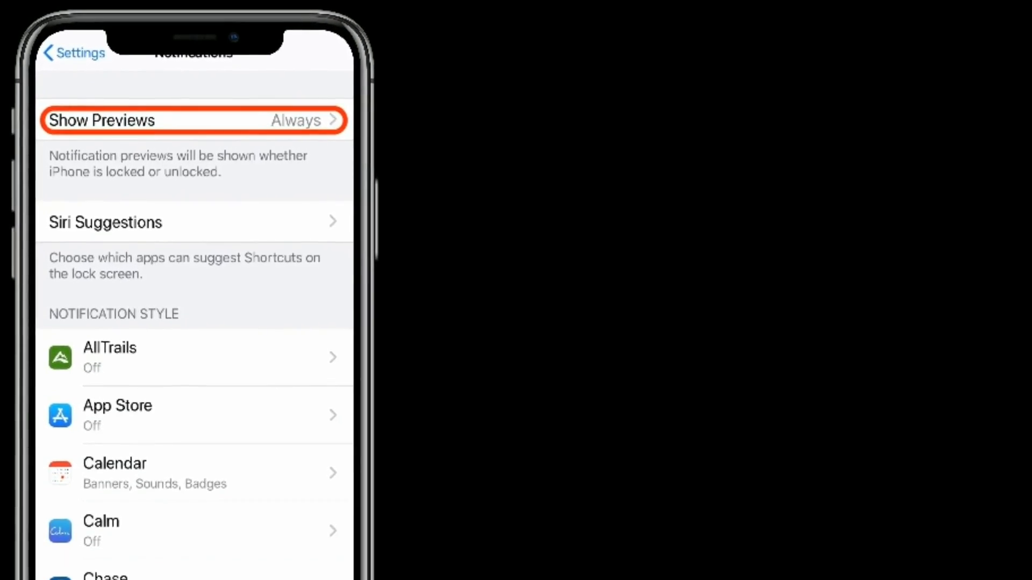
pyautogui.click(193, 119)
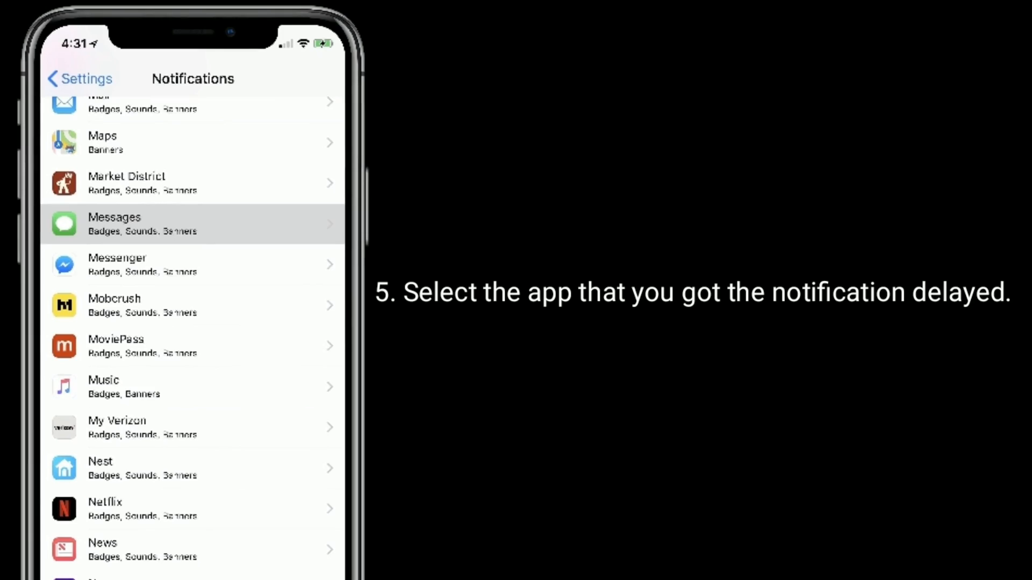
pyautogui.click(191, 223)
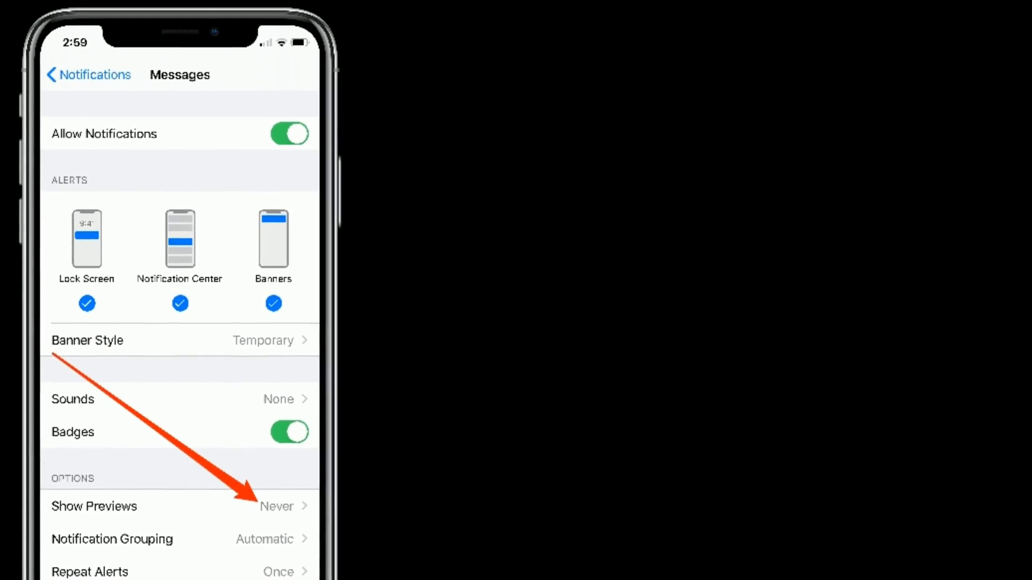
pyautogui.click(94, 506)
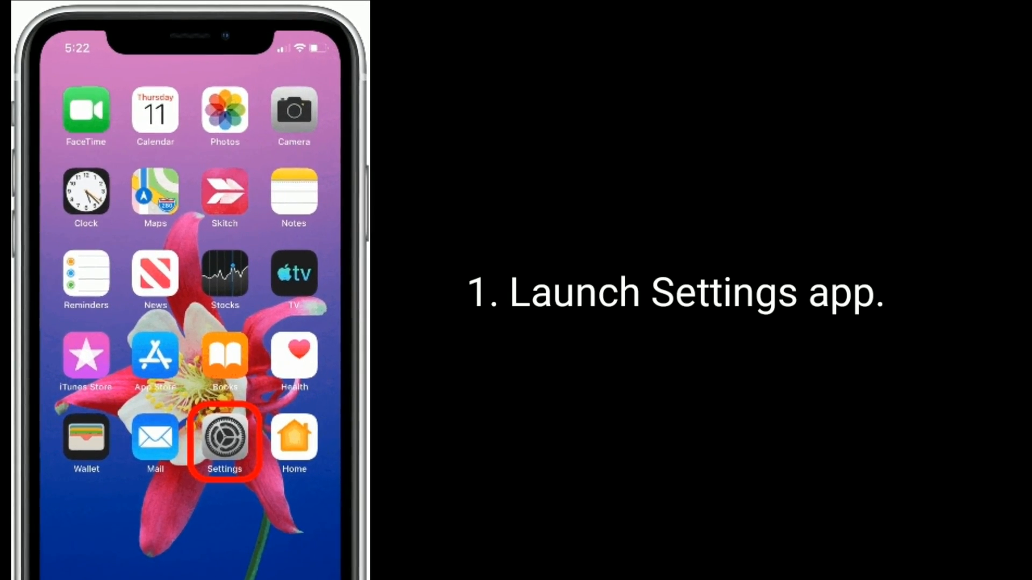
# Launch Settings from the iPhone home screen.
pyautogui.click(223, 437)
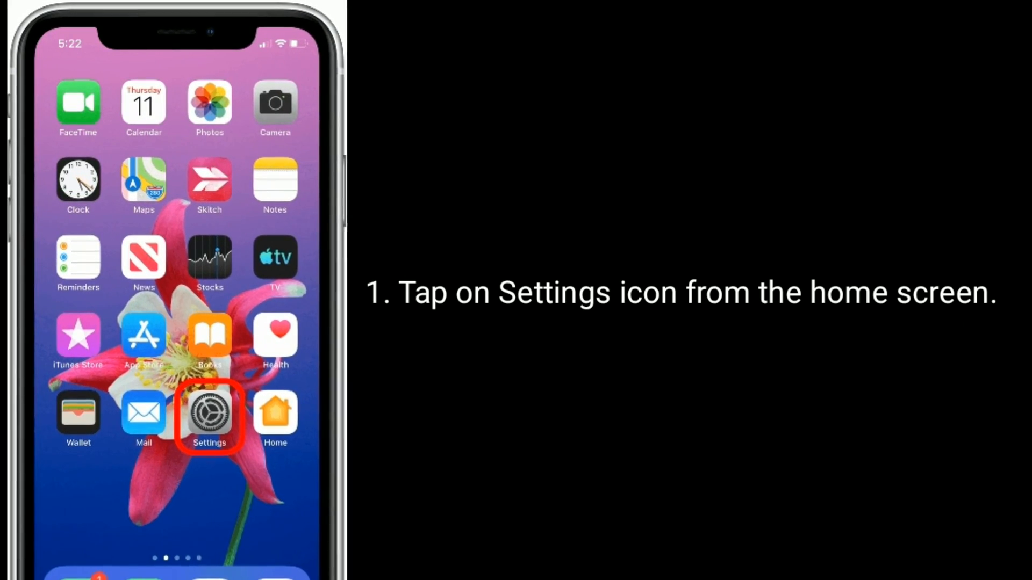
# Launch Settings from the dark iPhone home screen.
pyautogui.click(209, 417)
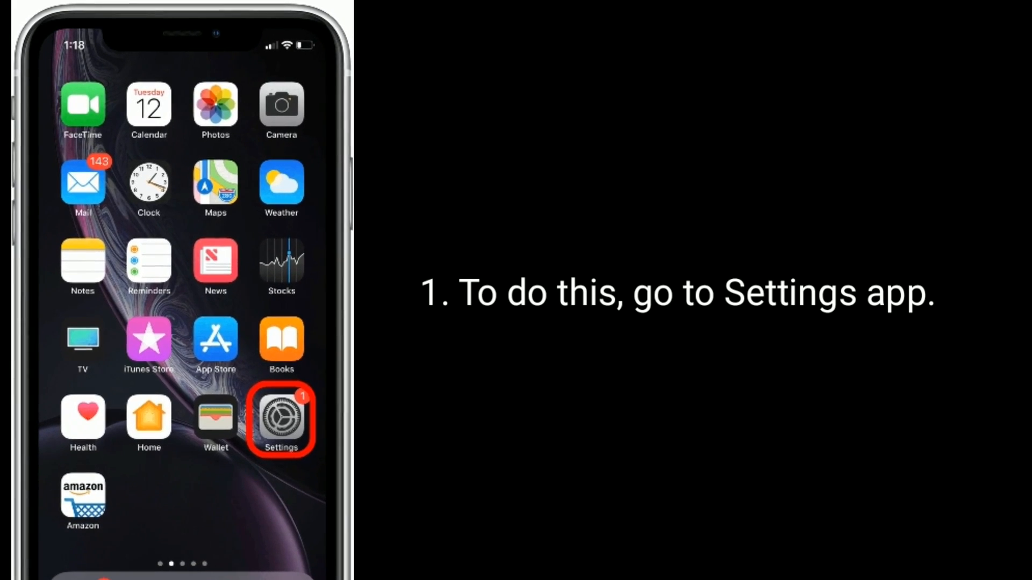
# Reach the Wi-Fi settings from Settings.
pyautogui.click(280, 411)
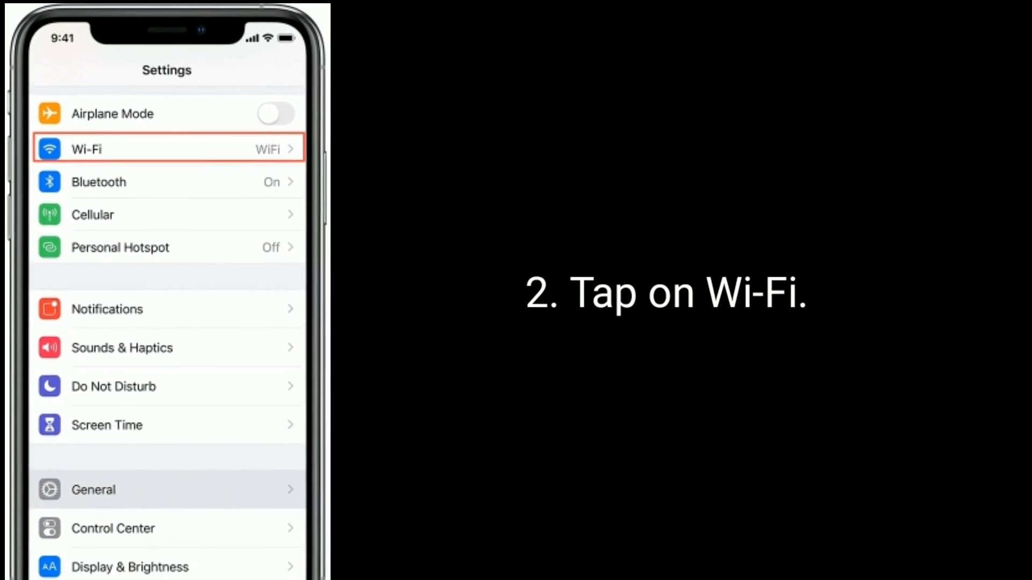
pyautogui.click(167, 149)
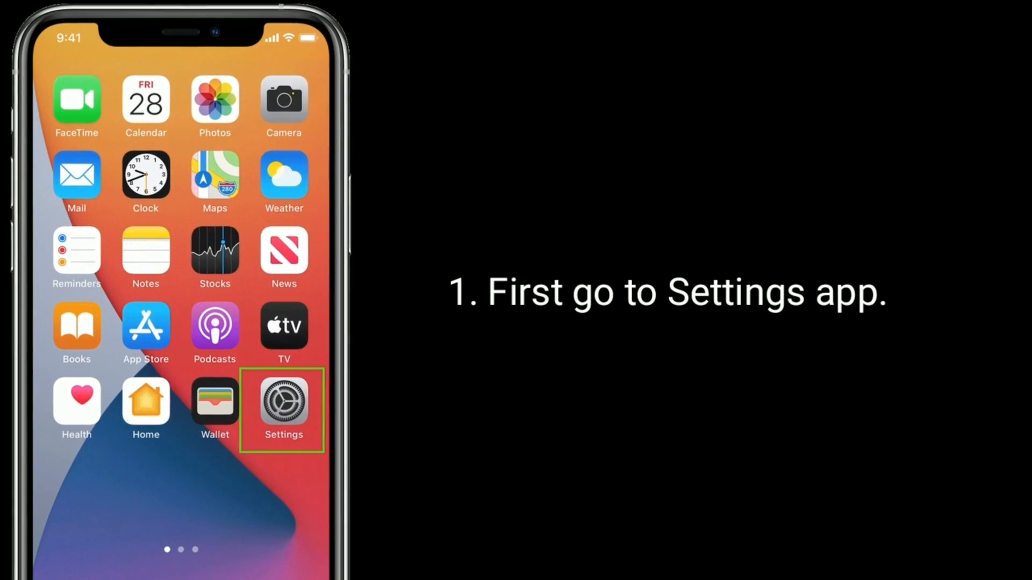
# Reset Network Settings via Settings > General > Reset and confirm the reset.
pyautogui.click(283, 403)
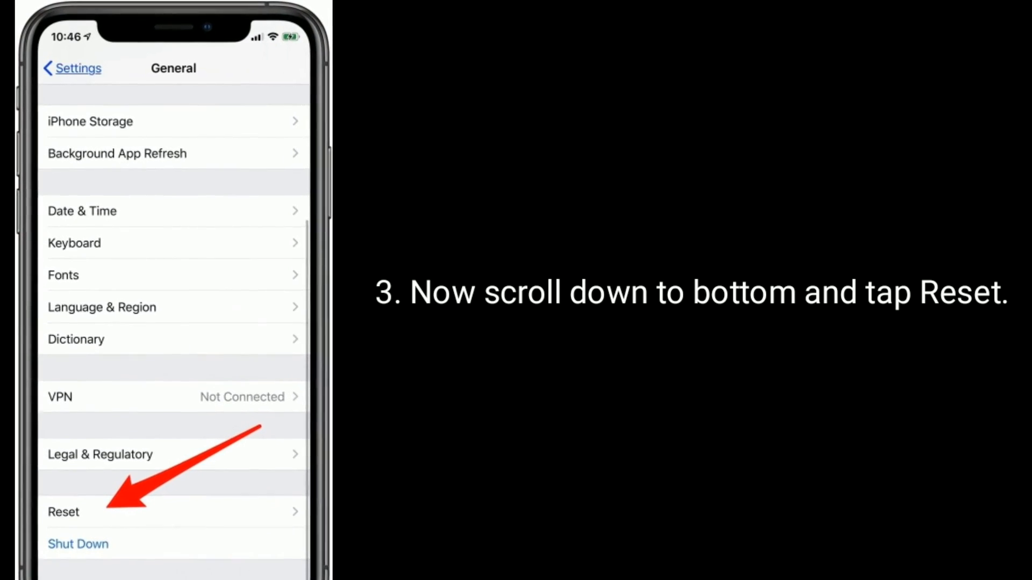
pyautogui.click(63, 512)
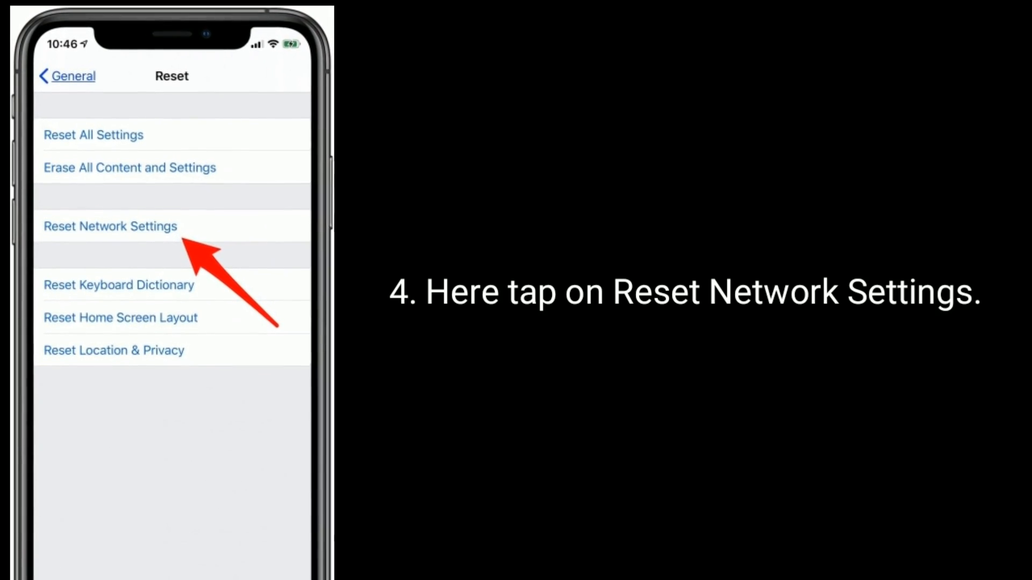
pyautogui.click(110, 226)
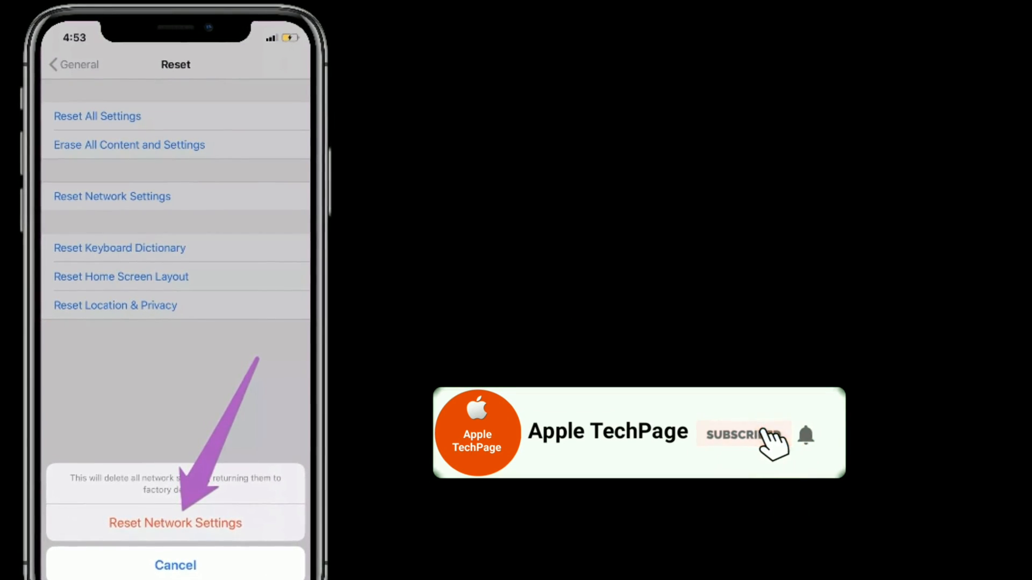
pyautogui.click(743, 434)
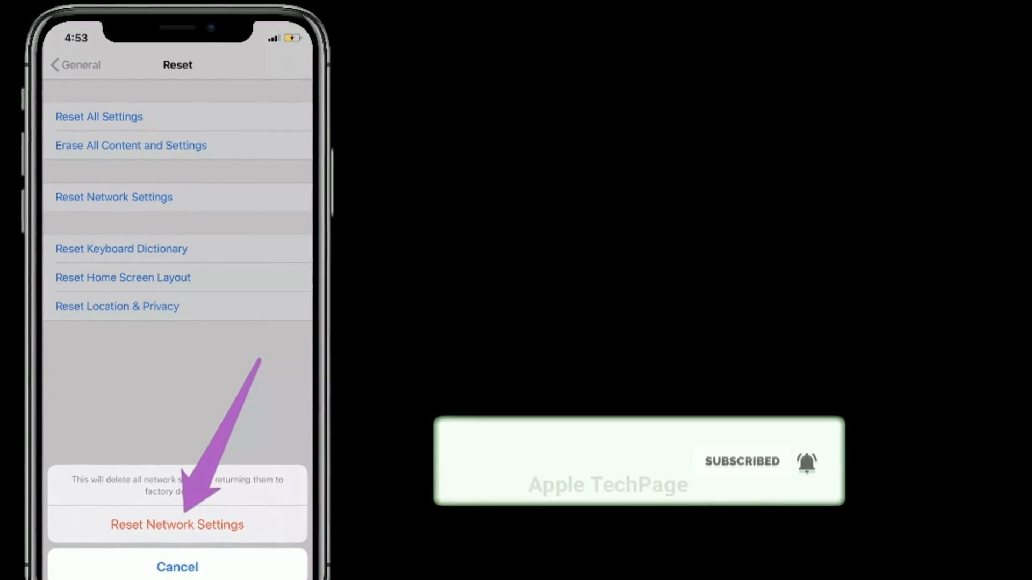